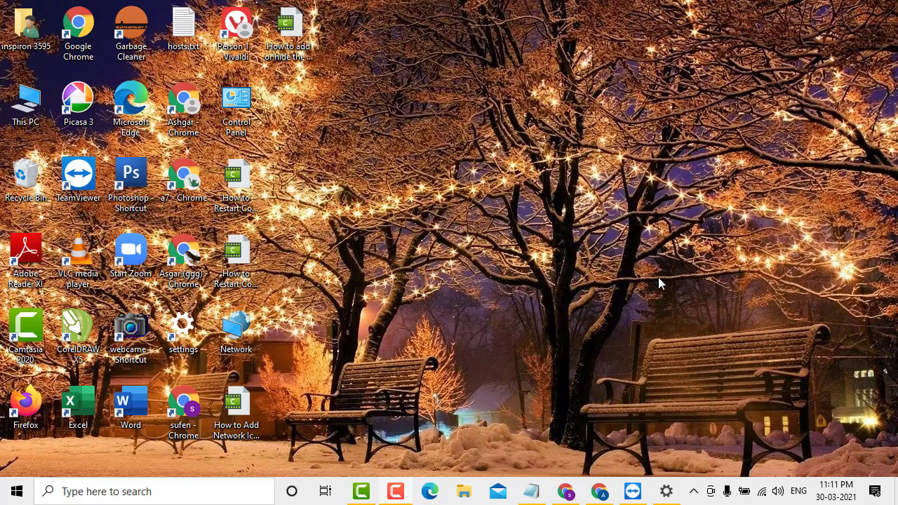
mouse_move(666, 286)
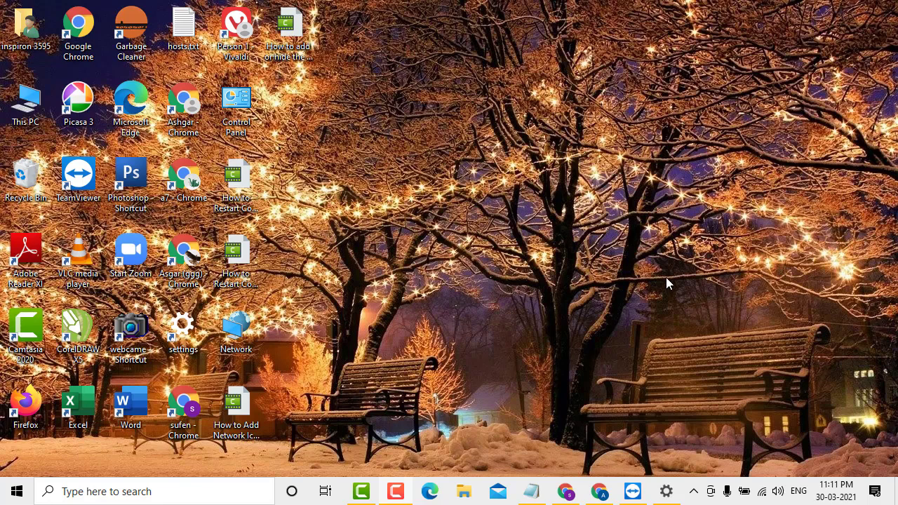
mouse_move(693, 211)
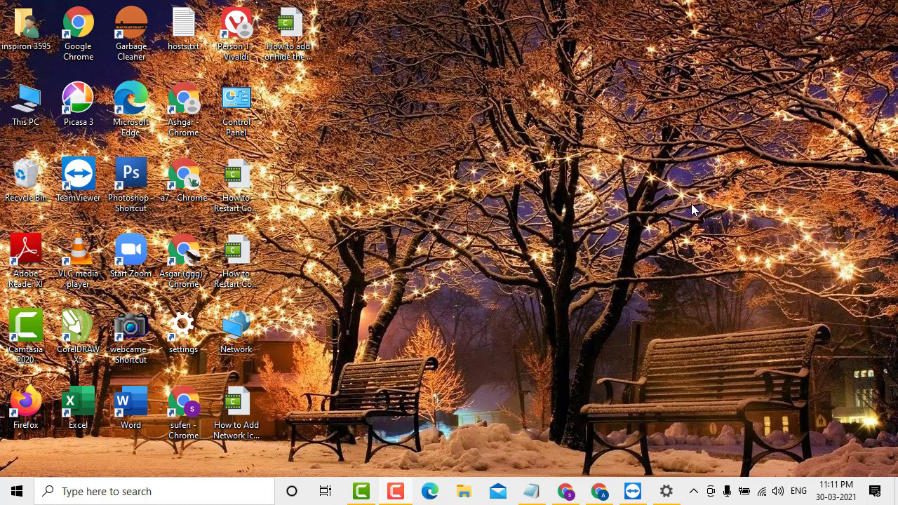
mouse_move(409, 296)
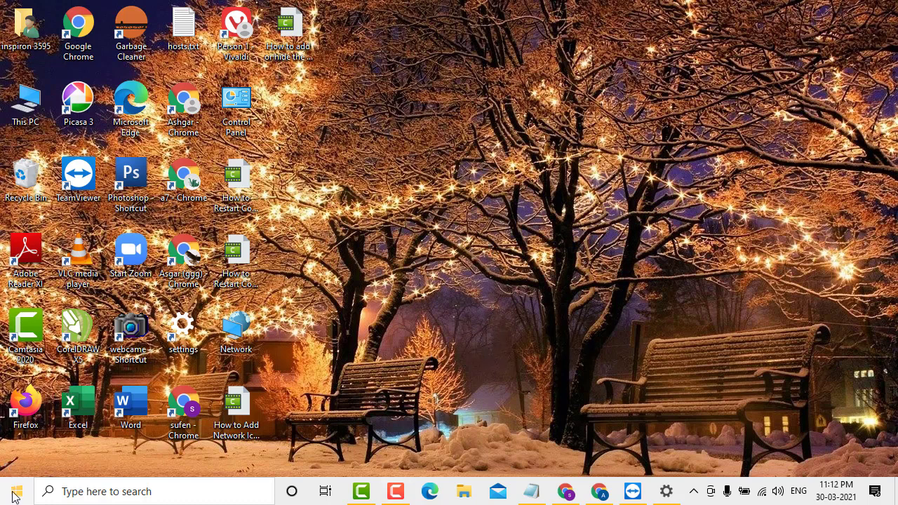
Launch Control Panel from the Windows System group in the Start menu's app list.
left_click(13, 491)
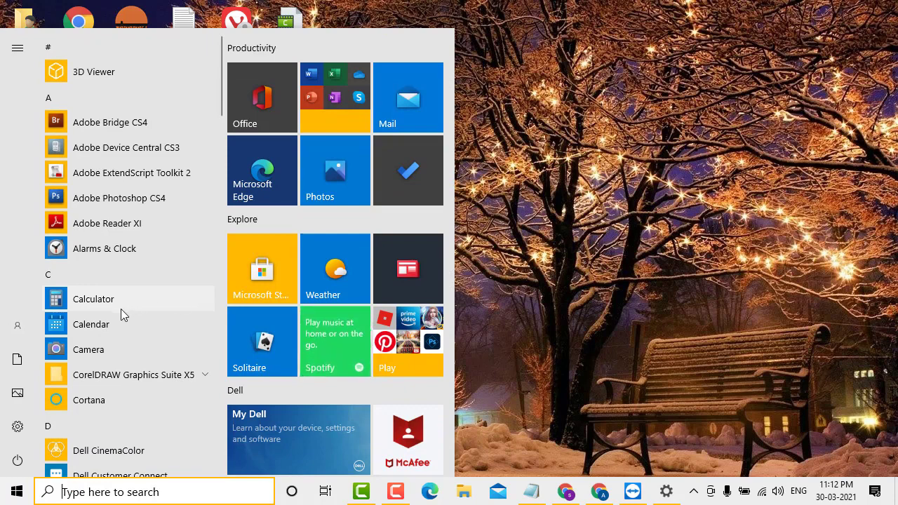
scroll("down", 3)
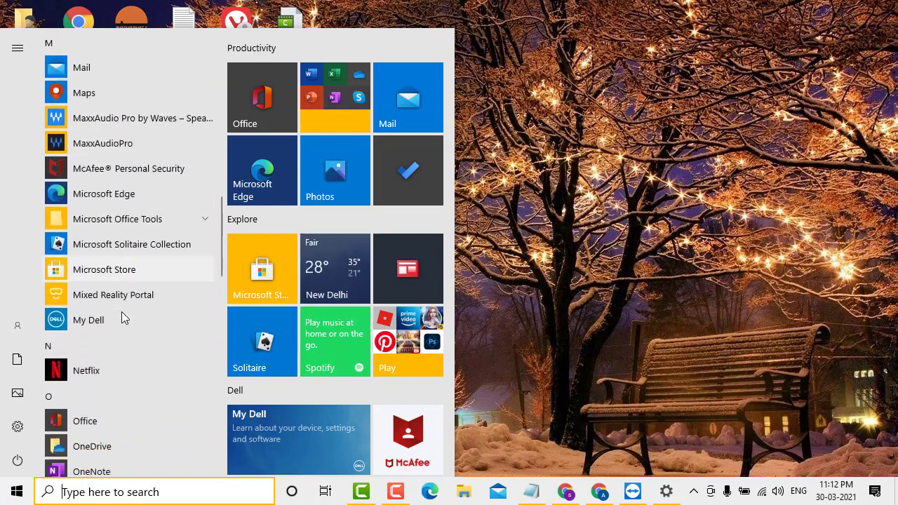
scroll("down", 3)
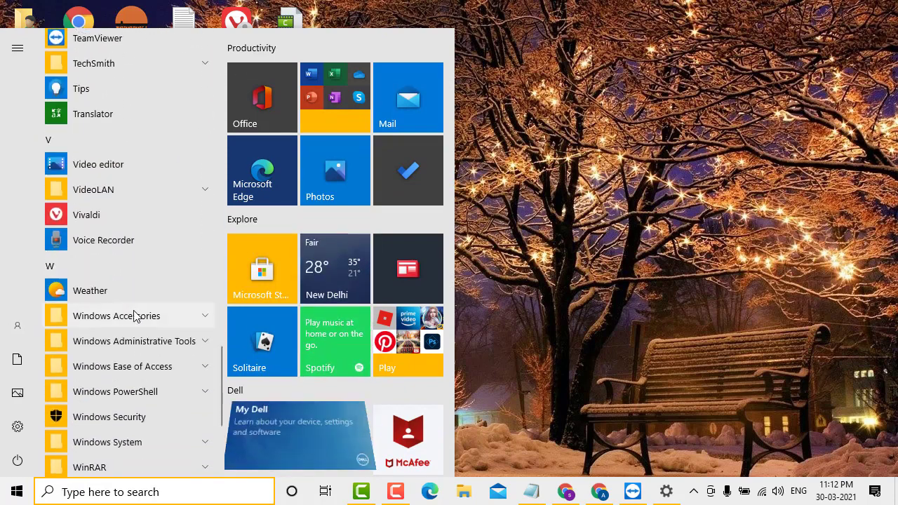
scroll("down", 3)
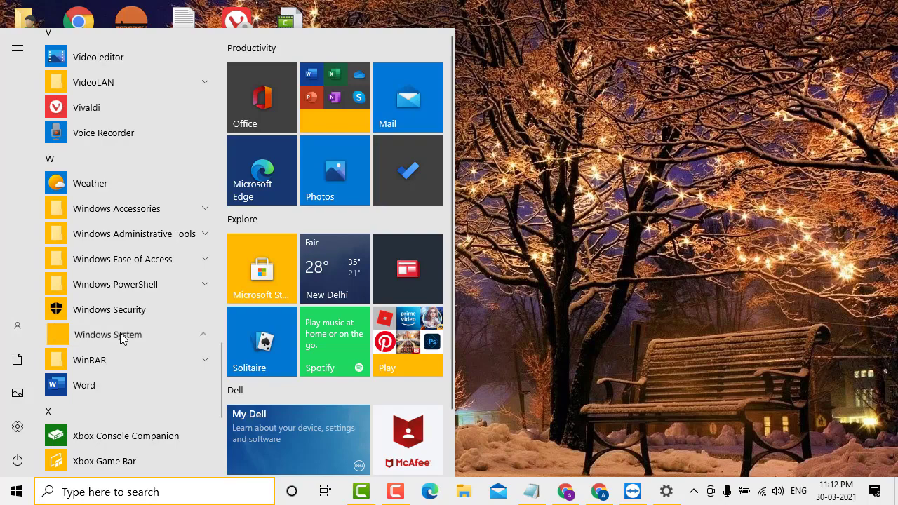
left_click(107, 334)
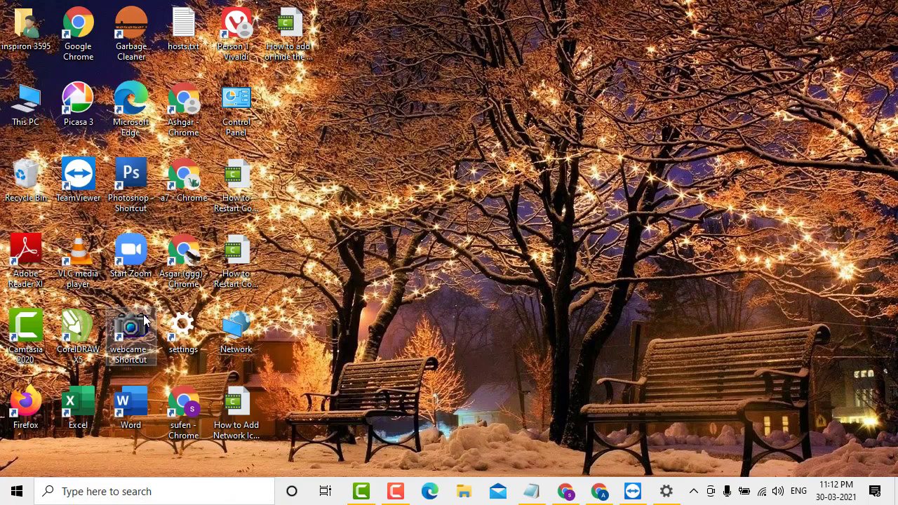
double_click(236, 98)
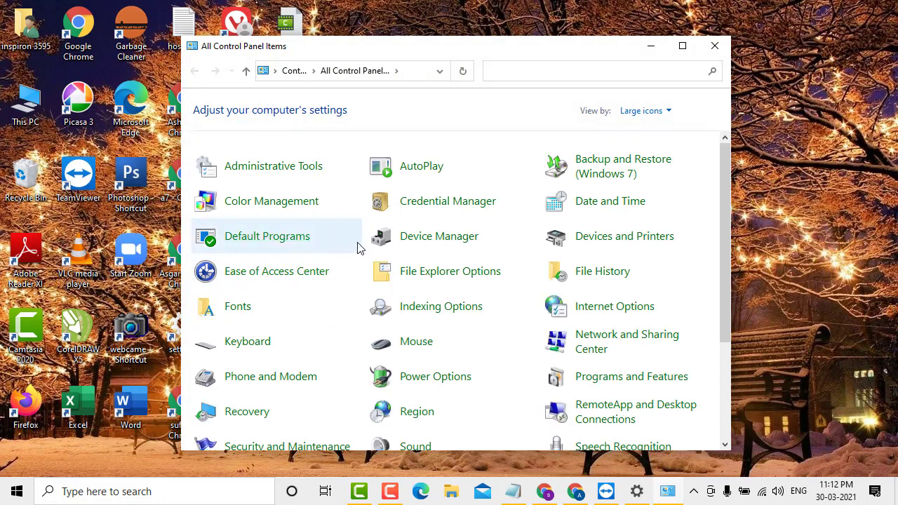
mouse_move(454, 151)
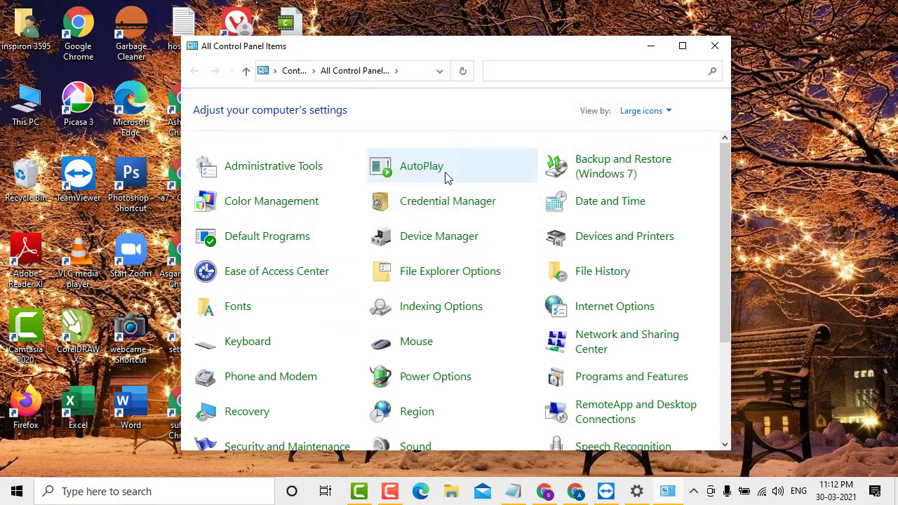
Switch Control Panel view to Small icons, back to Large icons, then open AutoPlay.
left_click(643, 110)
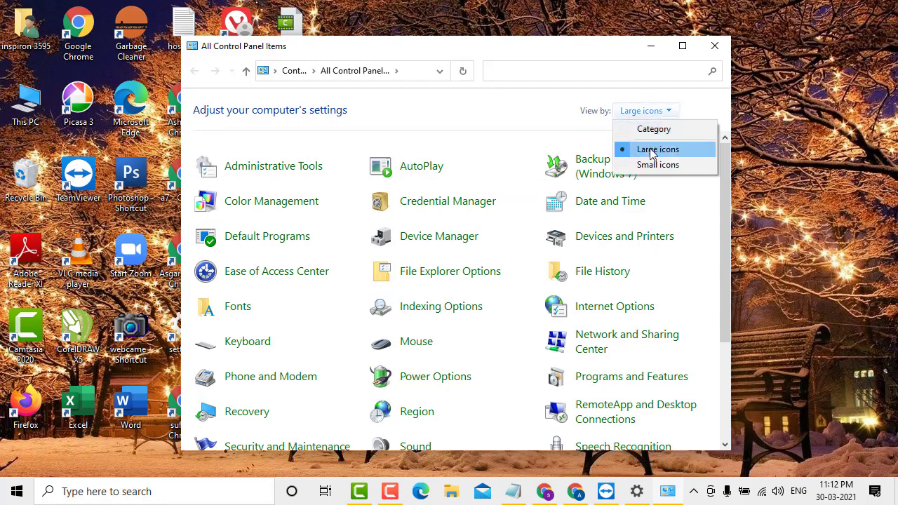
left_click(657, 164)
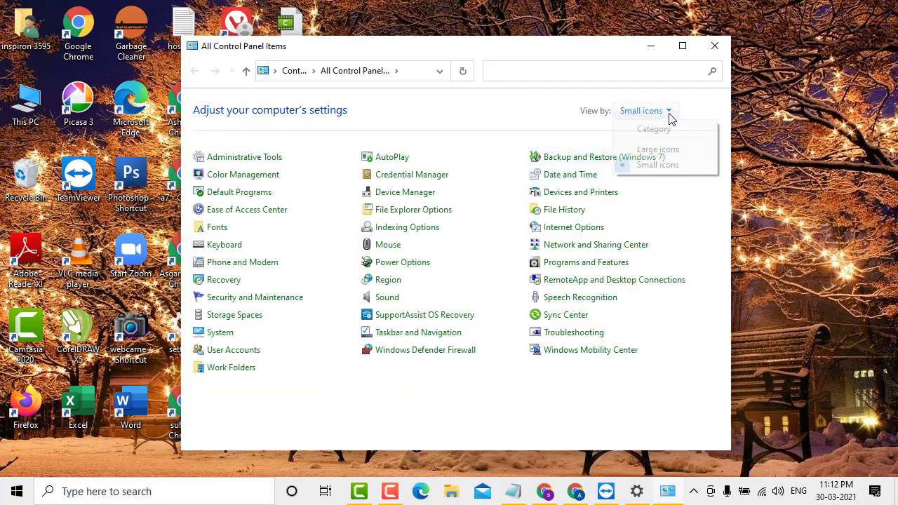
left_click(657, 149)
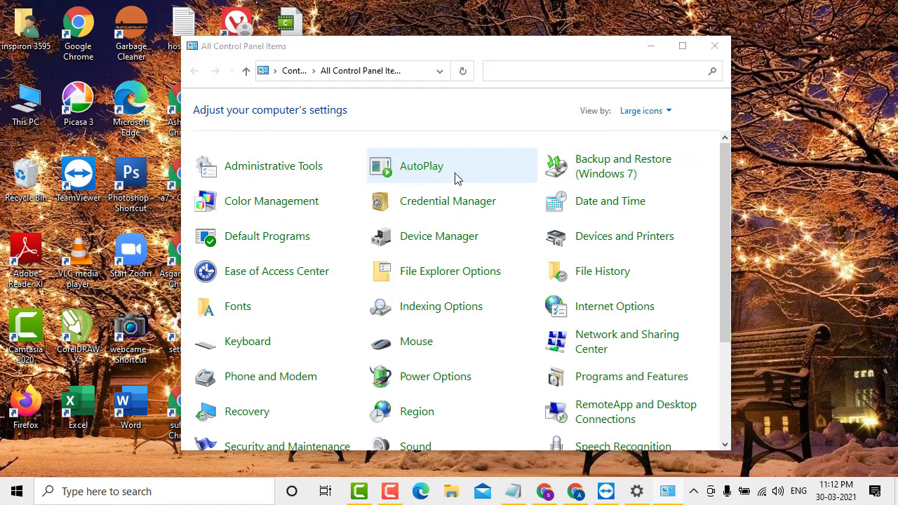
left_click(421, 166)
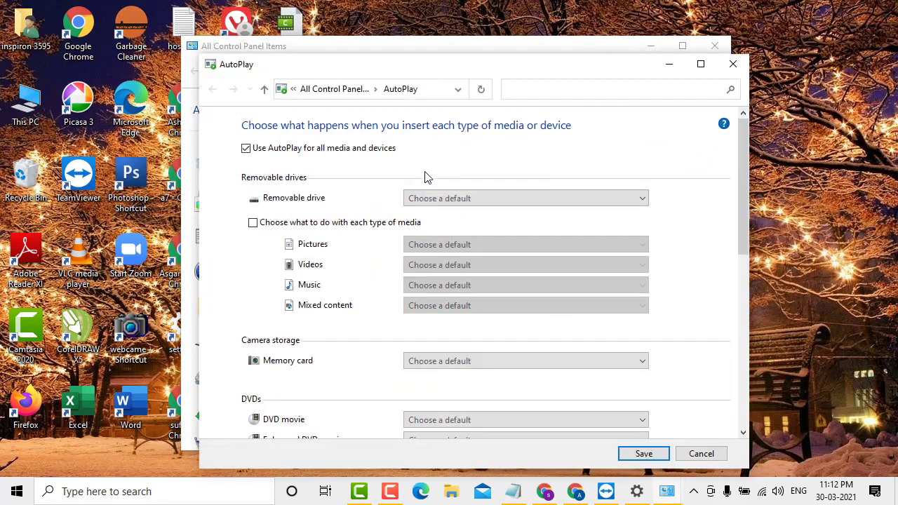
Scroll past the CD, software and device sections and apply Reset all defaults.
scroll("down", 3)
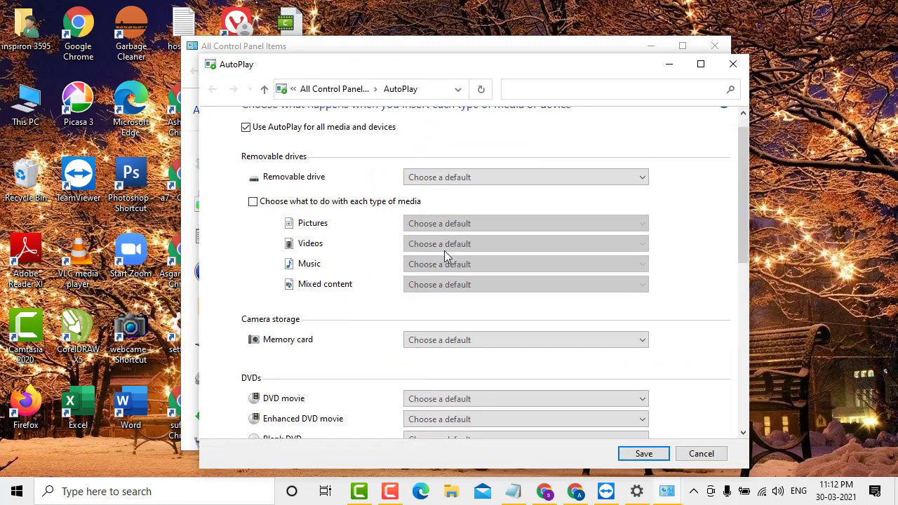
mouse_move(457, 237)
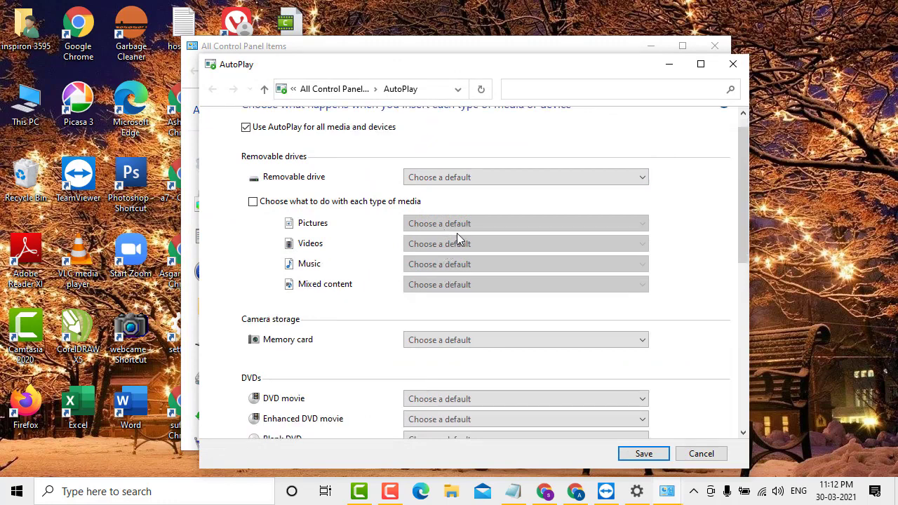
scroll("down", 3)
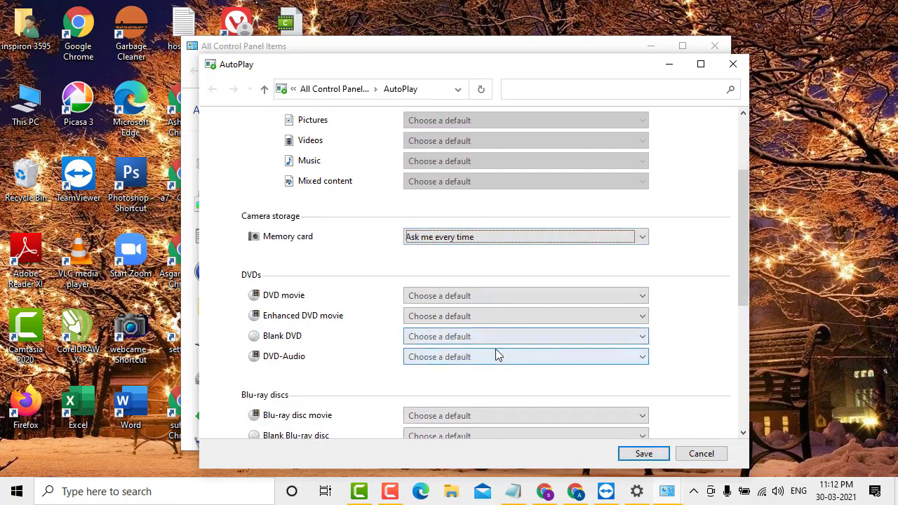
scroll("down", 3)
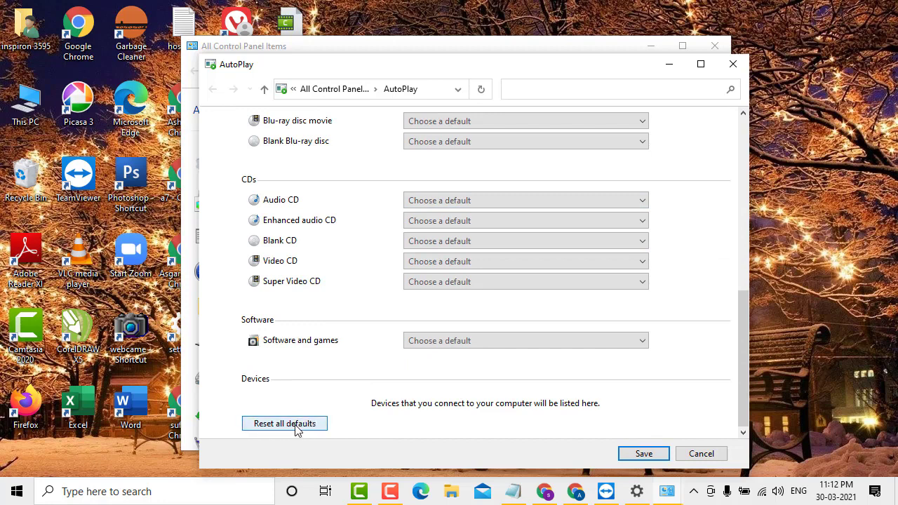
left_click(284, 423)
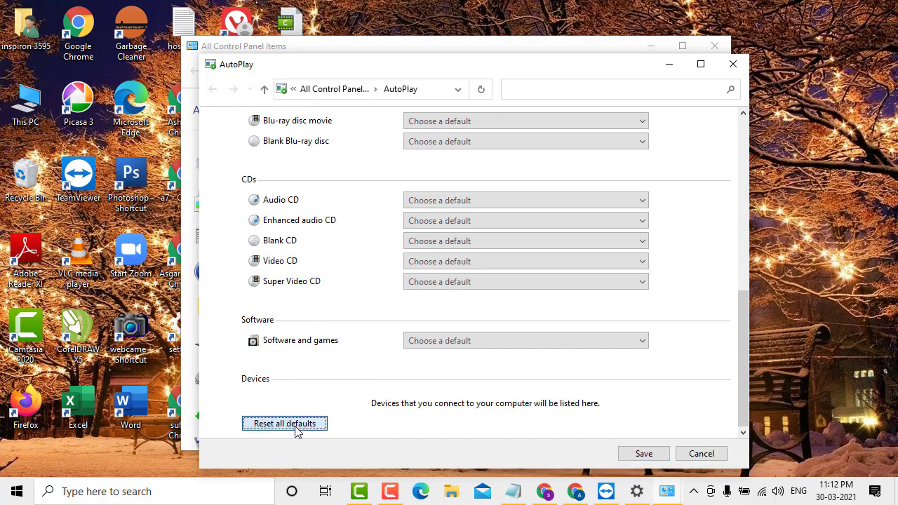
mouse_move(643, 453)
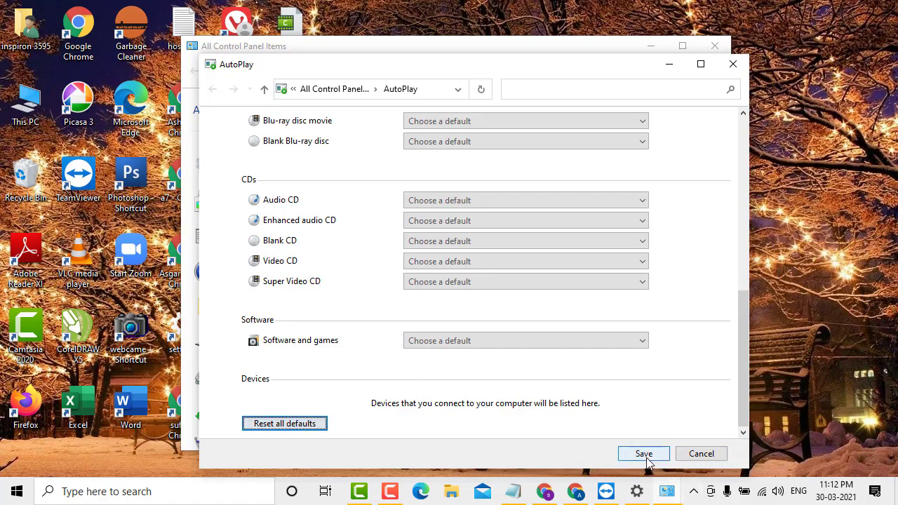
mouse_move(669, 98)
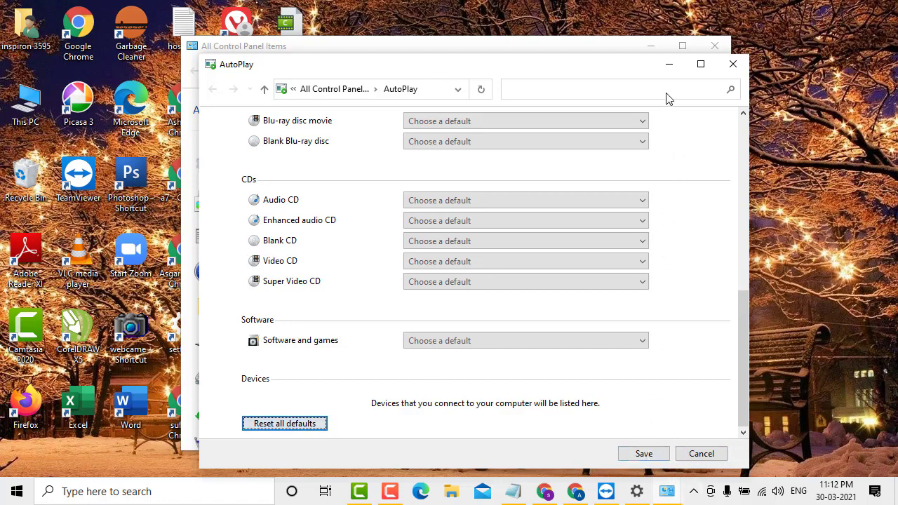